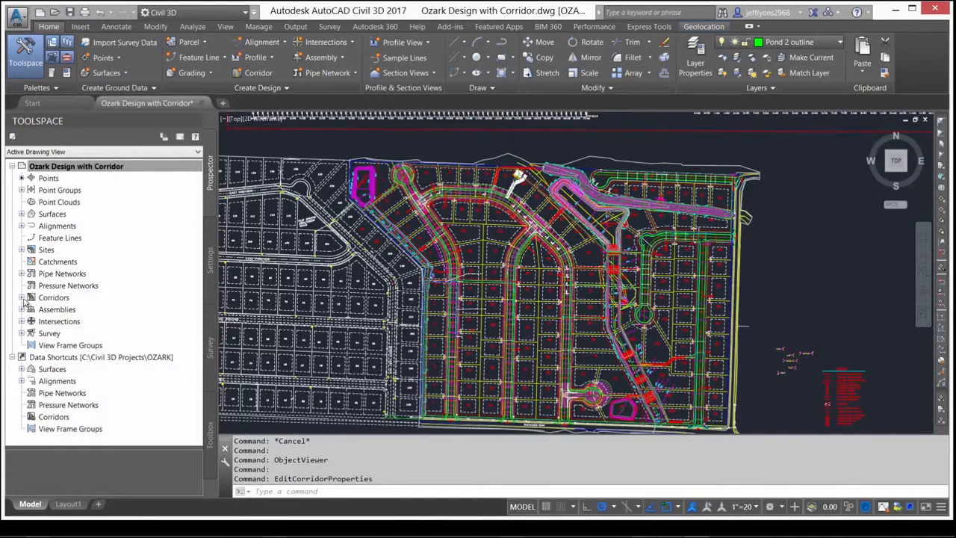
Step: Publish the OVERALL ROADS corridor as a data shortcut in the OZARK project
{"action": "left_click", "coordinate": [22, 298]}
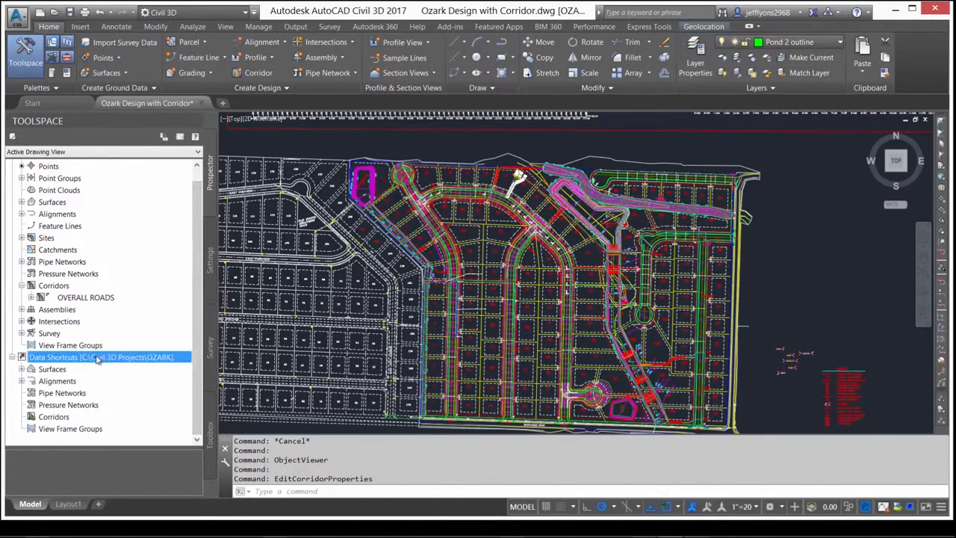
{"action": "right_click", "coordinate": [102, 356]}
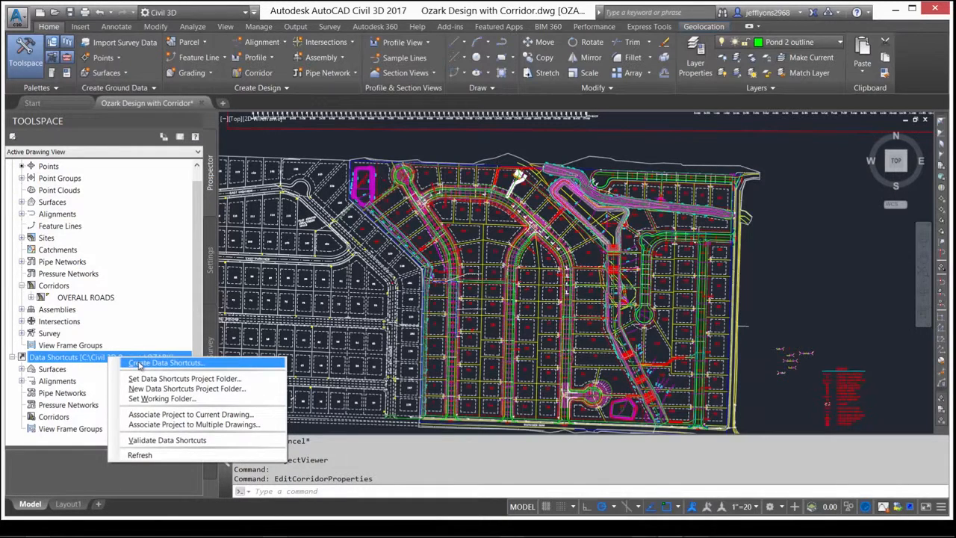
{"action": "left_click", "coordinate": [165, 362]}
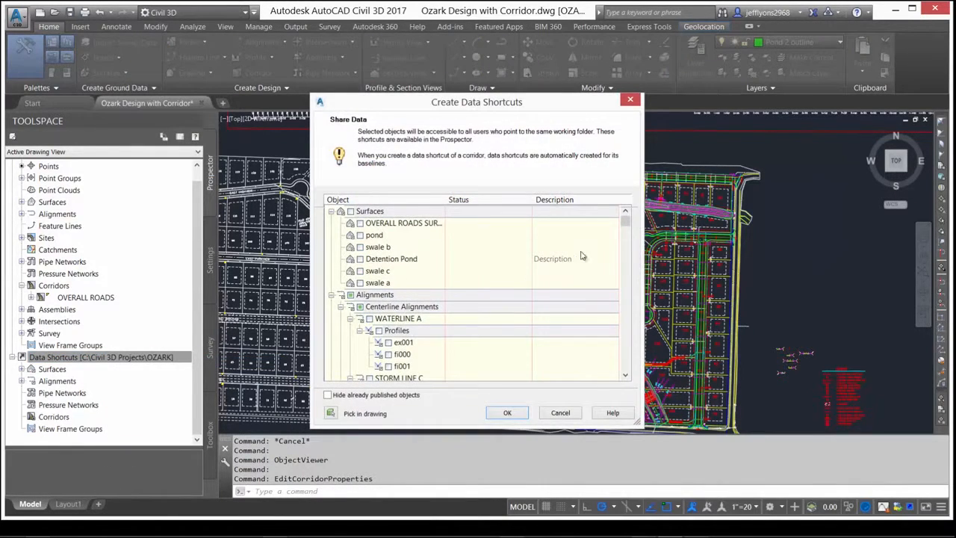
{"action": "scroll", "scroll_direction": "down", "scroll_amount": 3}
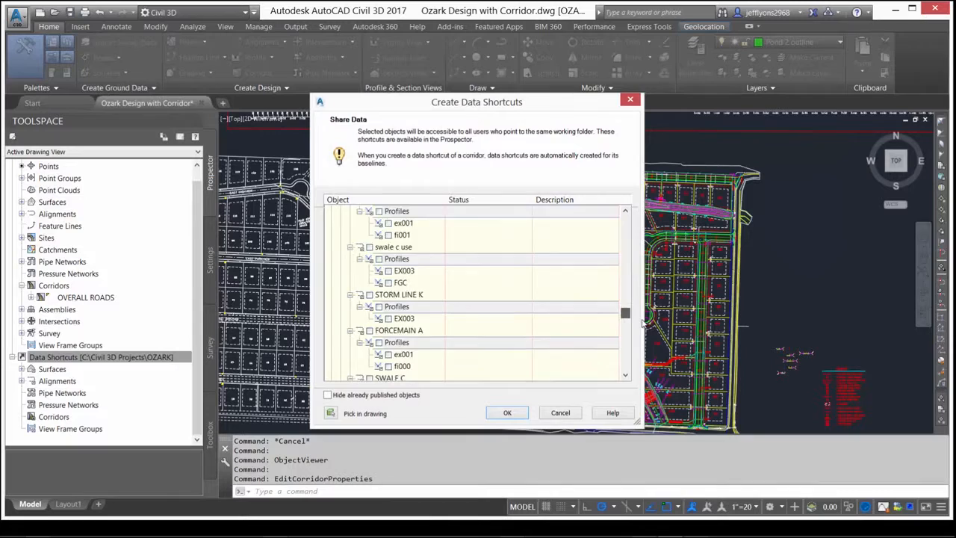
{"action": "scroll", "scroll_direction": "down", "scroll_amount": 3}
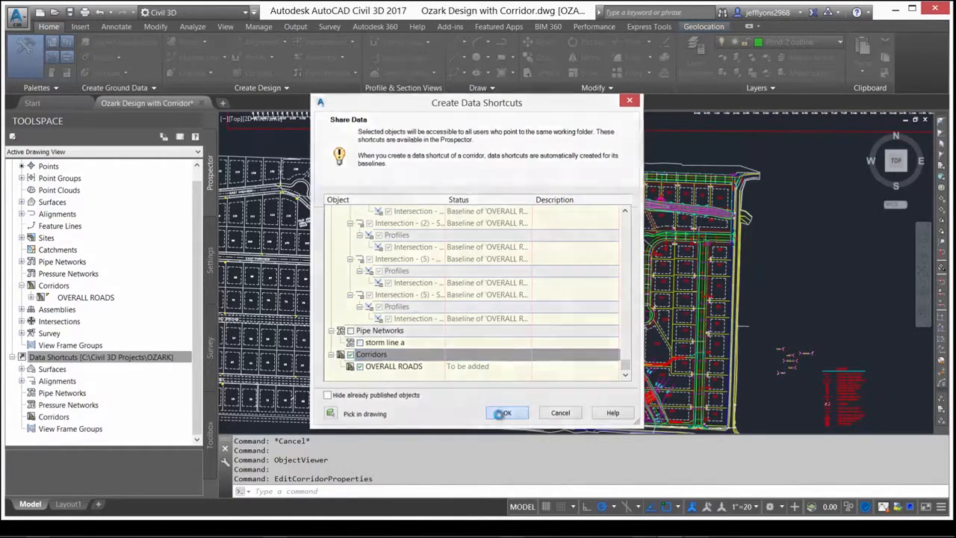
{"action": "left_click", "coordinate": [506, 412]}
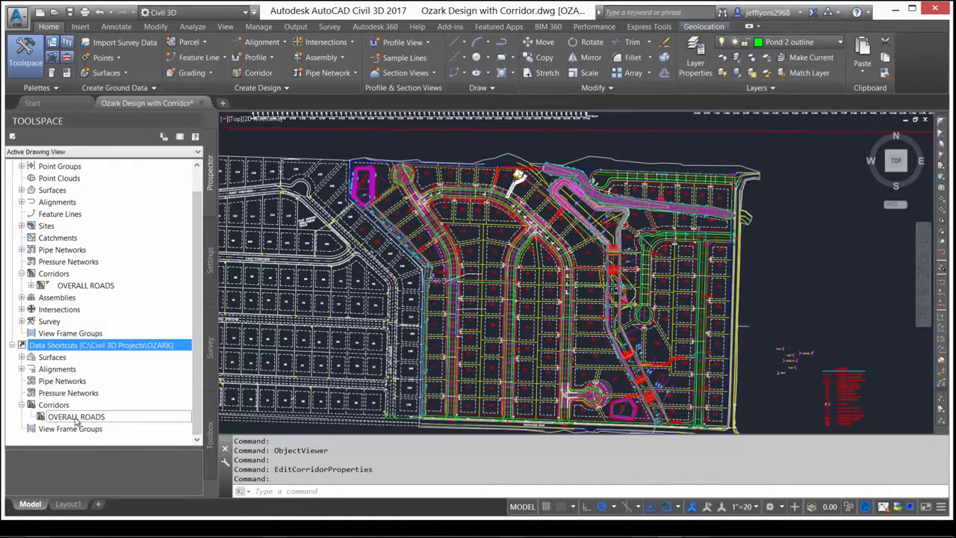
Step: Create a default reference to the OVERALL ROADS corridor shortcut in the new drawing
{"action": "left_click", "coordinate": [76, 416]}
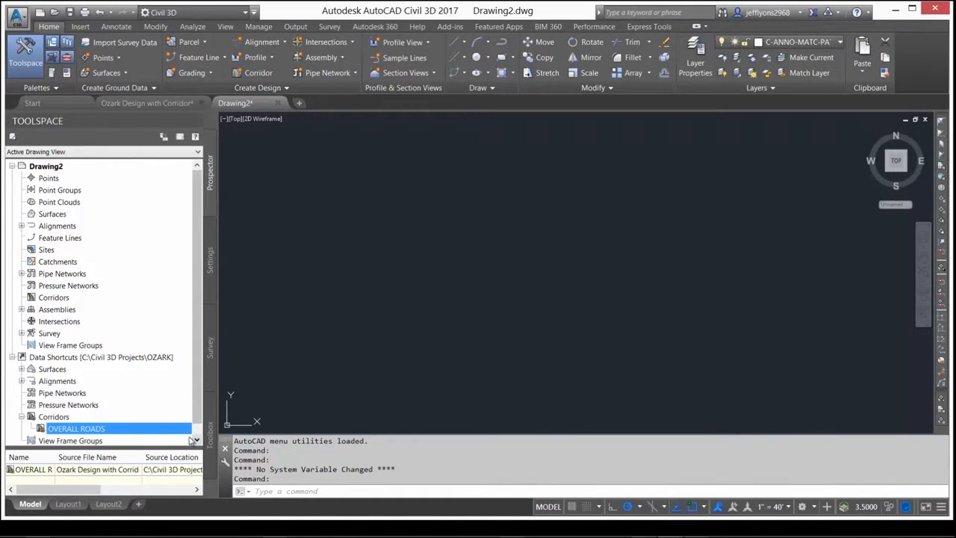
{"action": "right_click", "coordinate": [77, 428]}
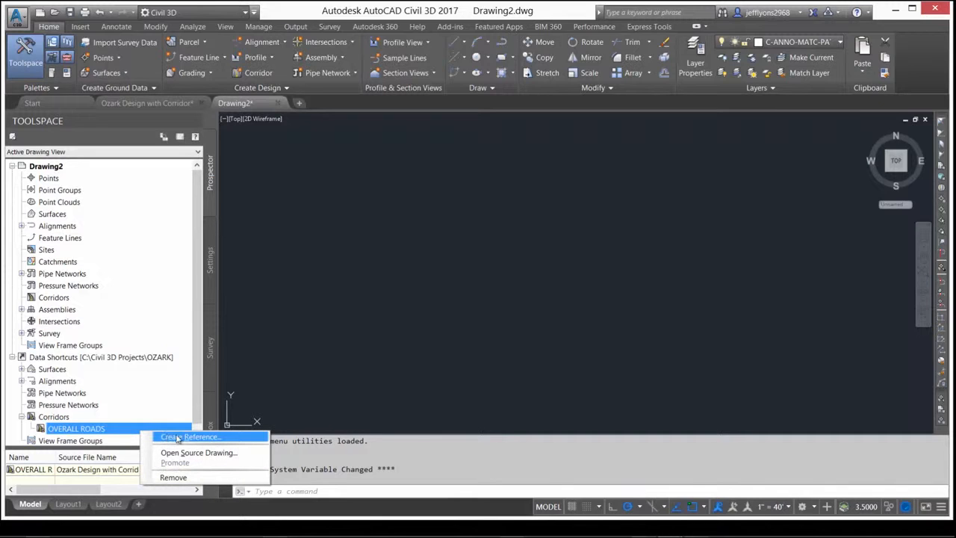
{"action": "mouse_move", "coordinate": [241, 441]}
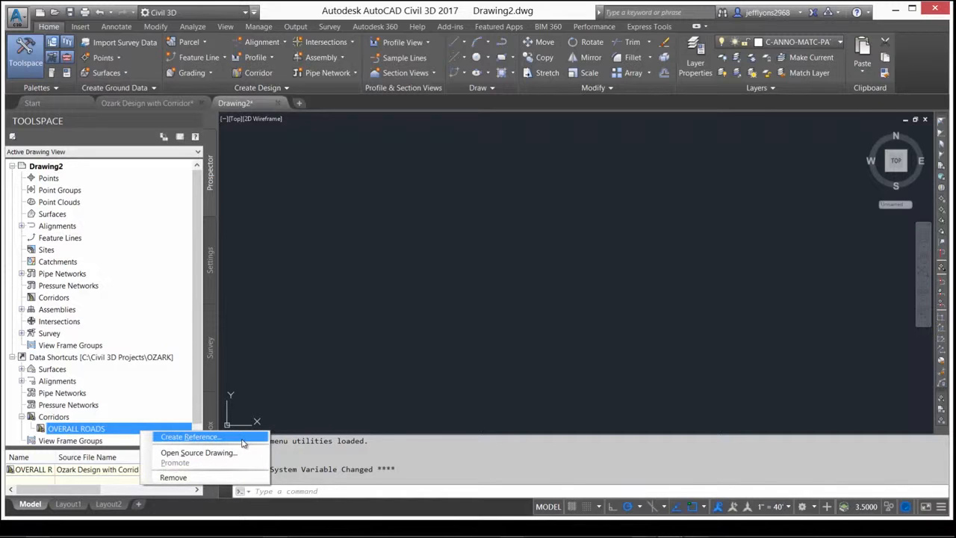
{"action": "left_click", "coordinate": [190, 436]}
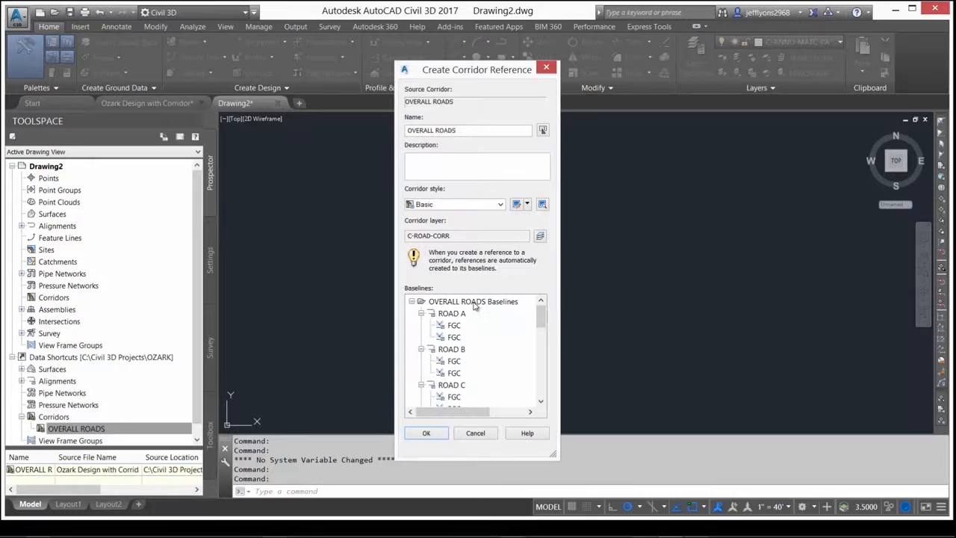
{"action": "scroll", "scroll_direction": "down", "scroll_amount": 3}
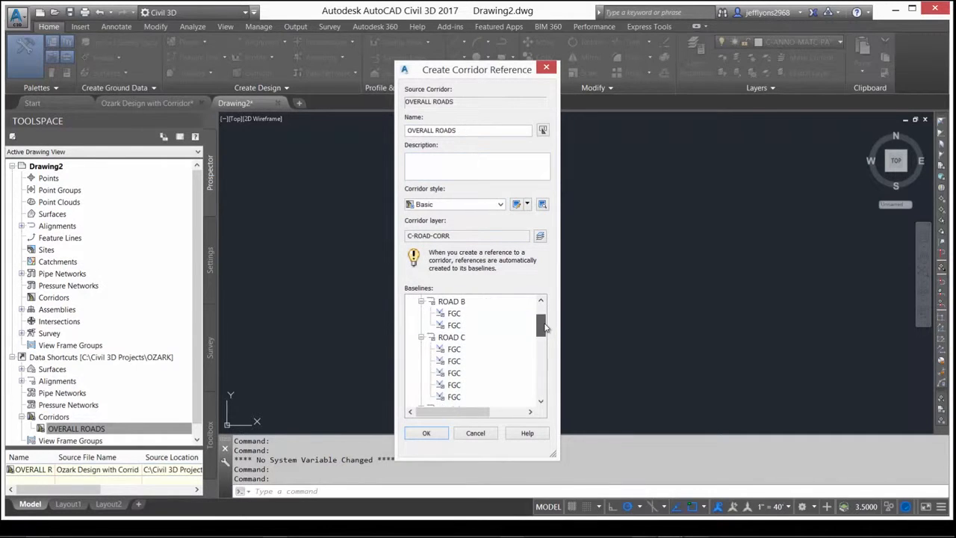
{"action": "scroll", "scroll_direction": "down", "scroll_amount": 3}
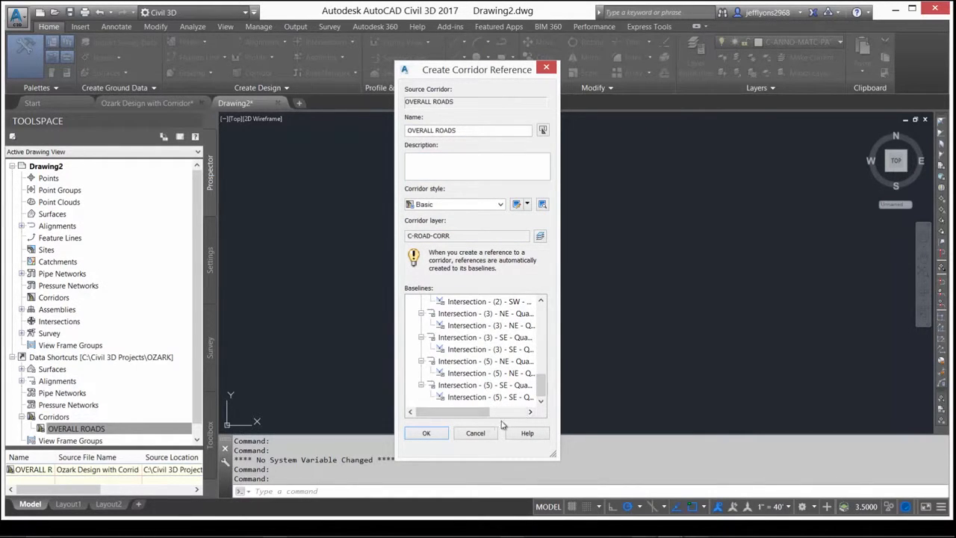
{"action": "left_click", "coordinate": [425, 433]}
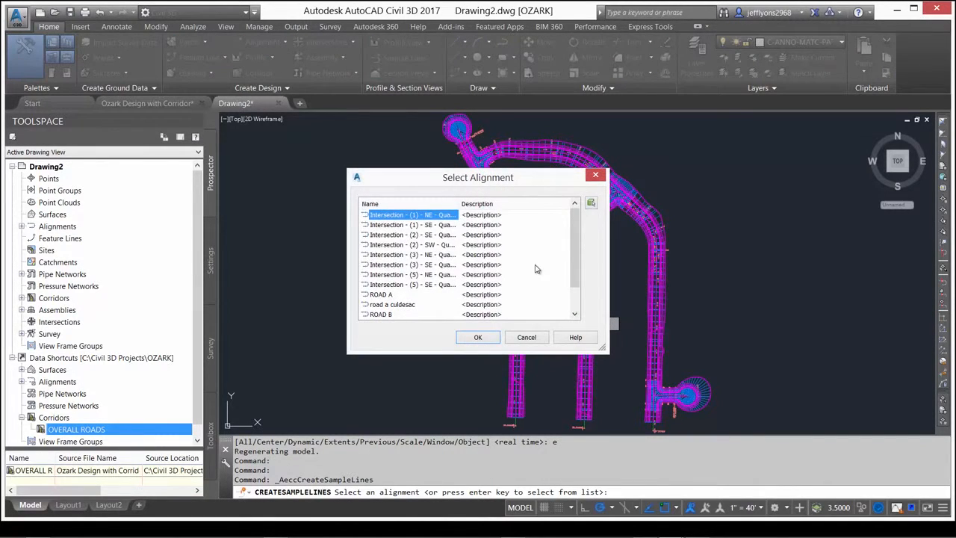
Step: Generate sample line group SL Collection - 1 along ROAD A by station range at 50-foot stations
{"action": "scroll", "scroll_direction": "down", "scroll_amount": 3}
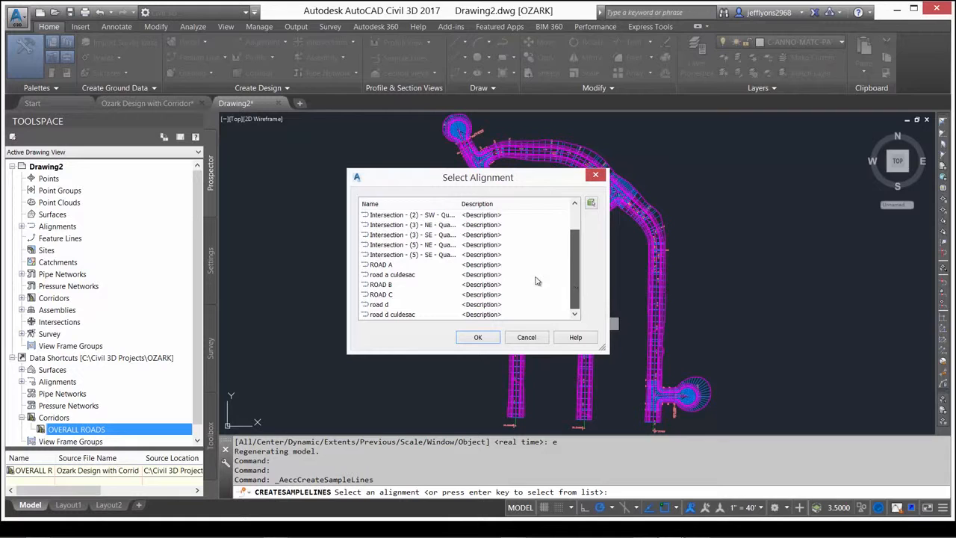
{"action": "left_click", "coordinate": [381, 264]}
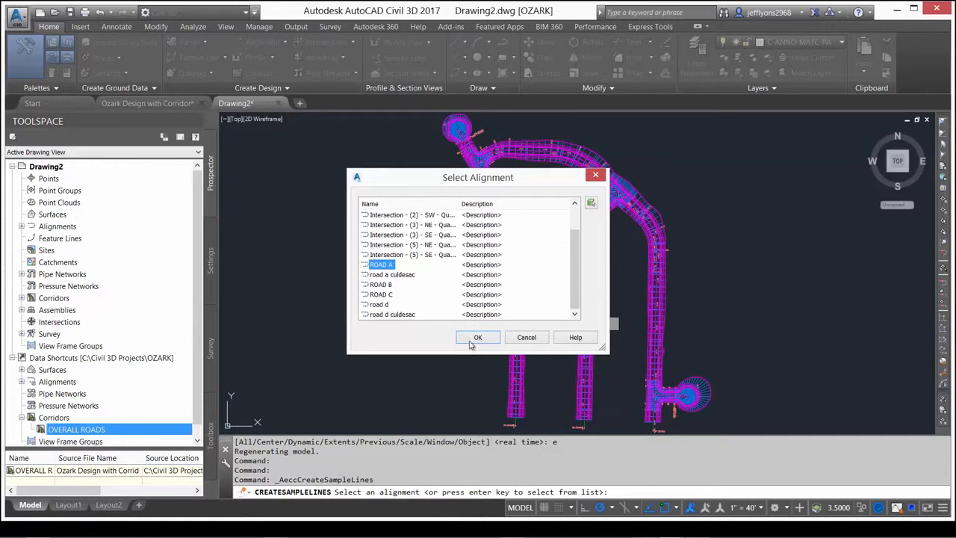
{"action": "left_click", "coordinate": [477, 337]}
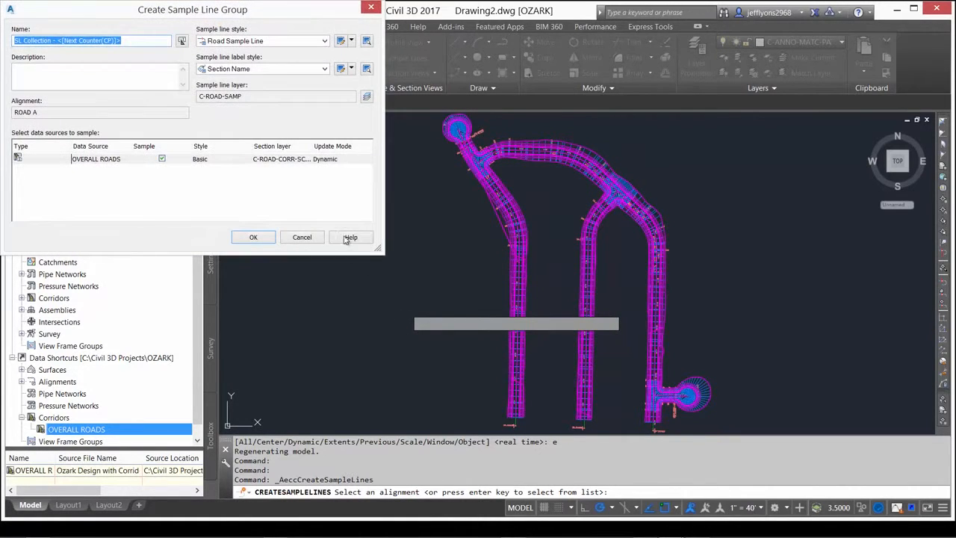
{"action": "left_click", "coordinate": [254, 237]}
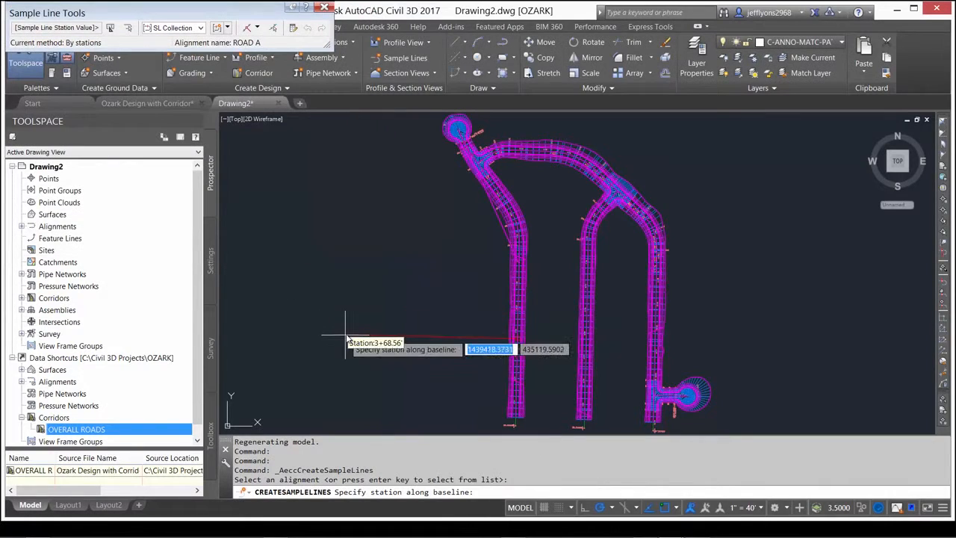
{"action": "left_click", "coordinate": [262, 28]}
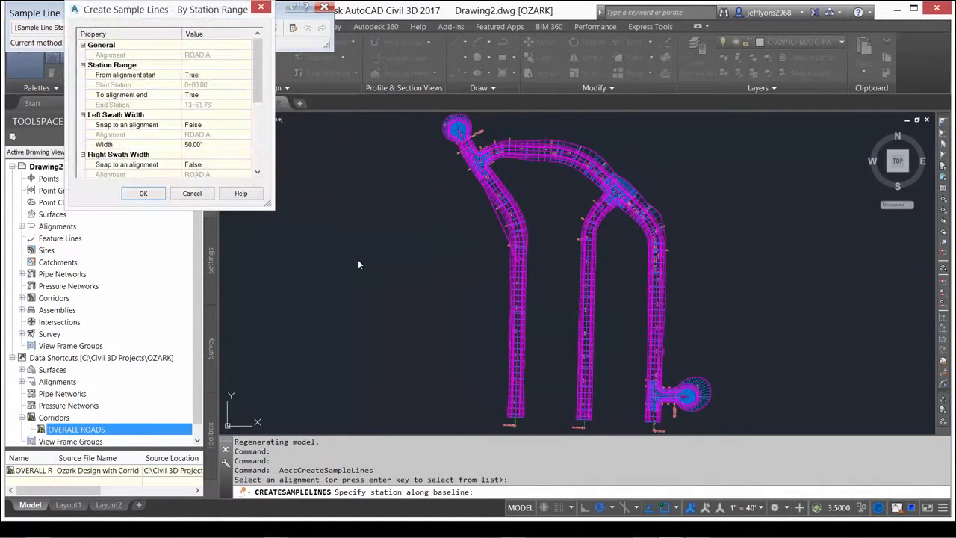
{"action": "scroll", "scroll_direction": "down", "scroll_amount": 3}
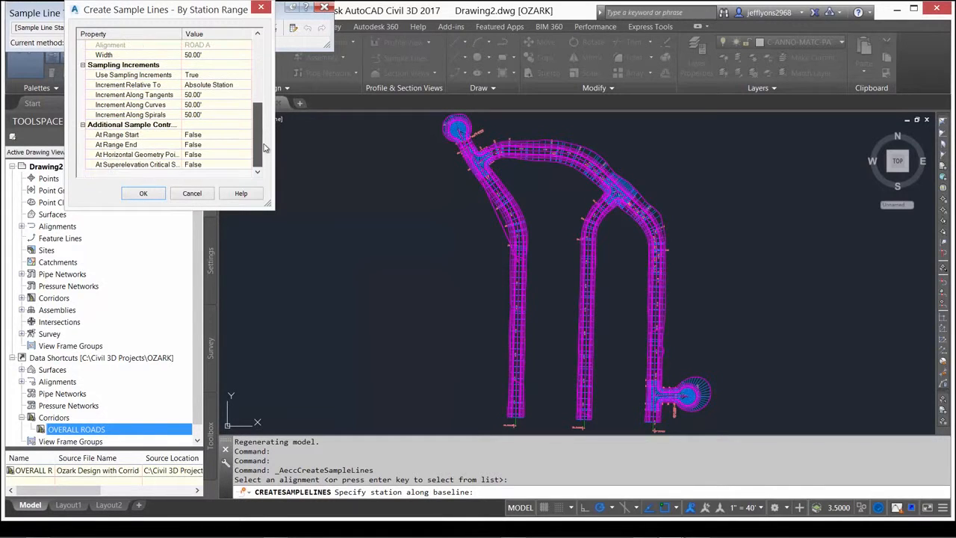
{"action": "left_click", "coordinate": [144, 193]}
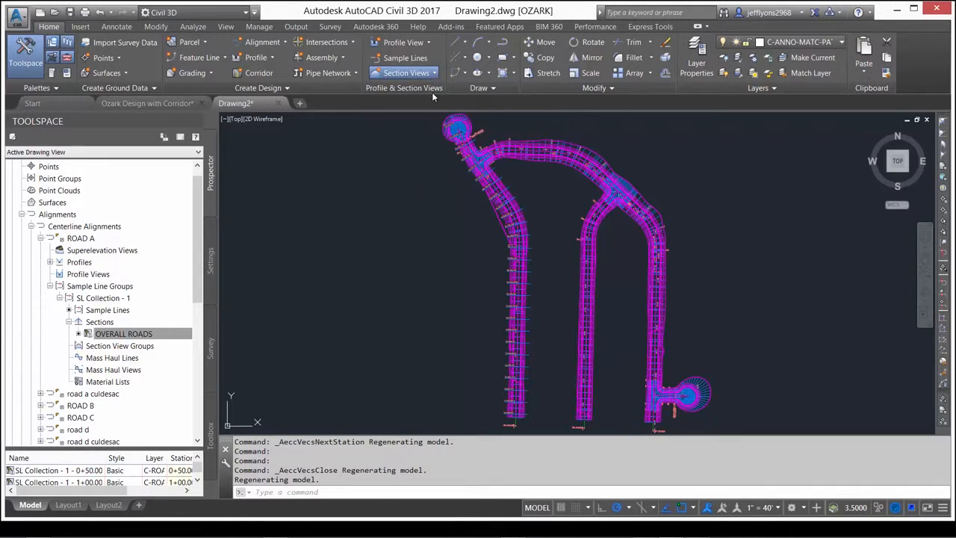
Step: Create multiple section views for ROAD A's SL Collection - 1 using the default wizard settings
{"action": "left_click", "coordinate": [405, 73]}
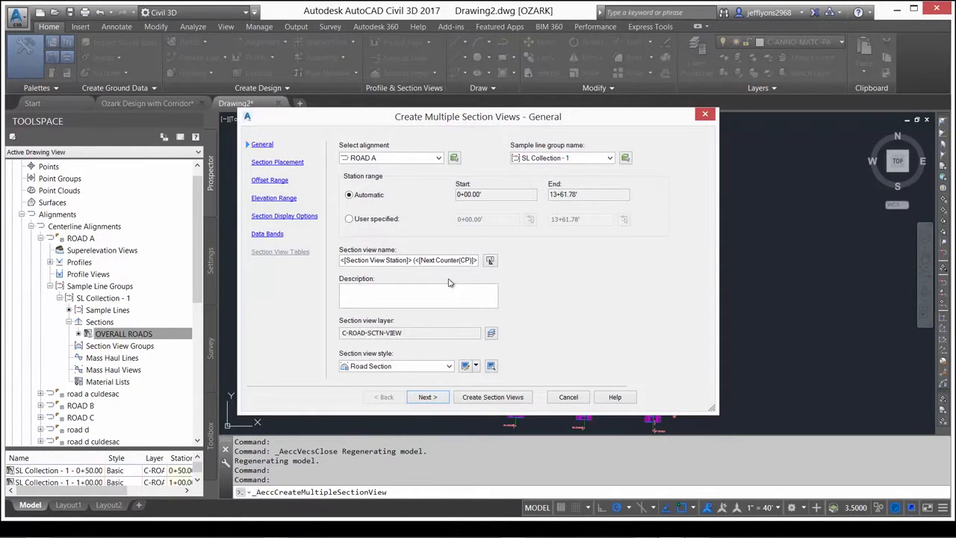
{"action": "left_click", "coordinate": [425, 397]}
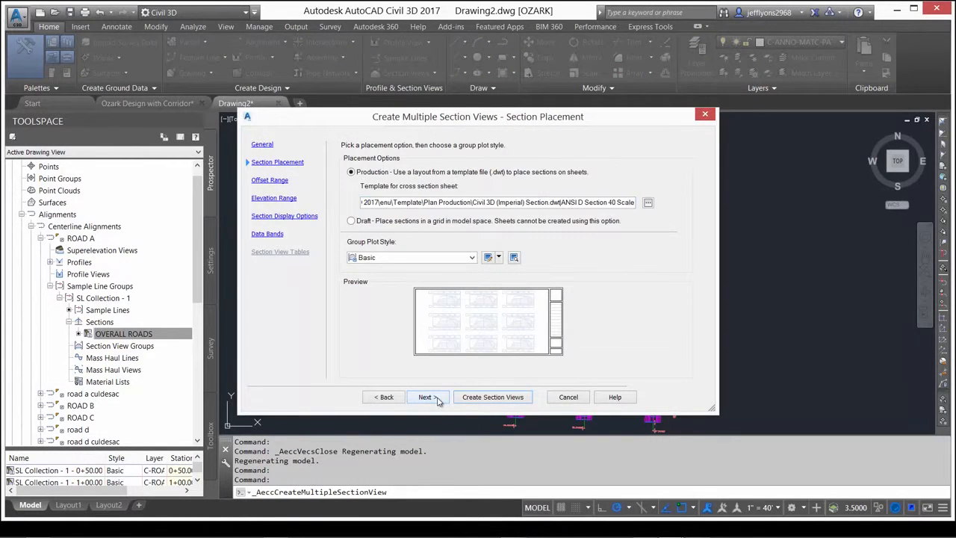
{"action": "left_click", "coordinate": [425, 397]}
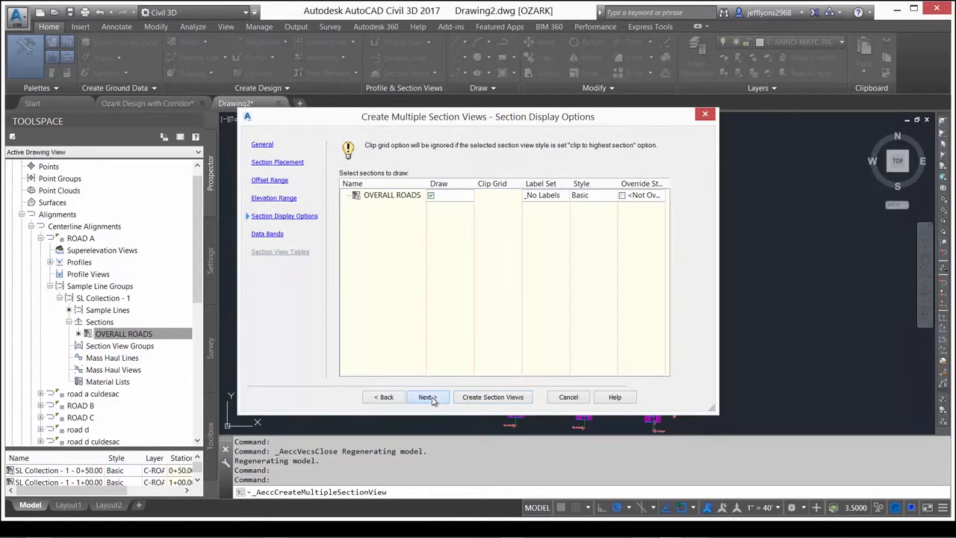
{"action": "left_click", "coordinate": [425, 396]}
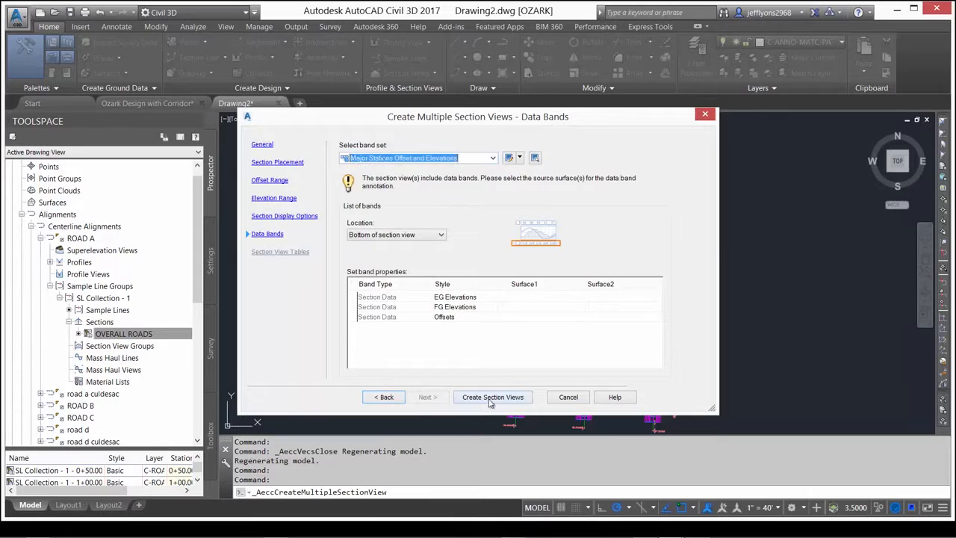
{"action": "left_click", "coordinate": [492, 397]}
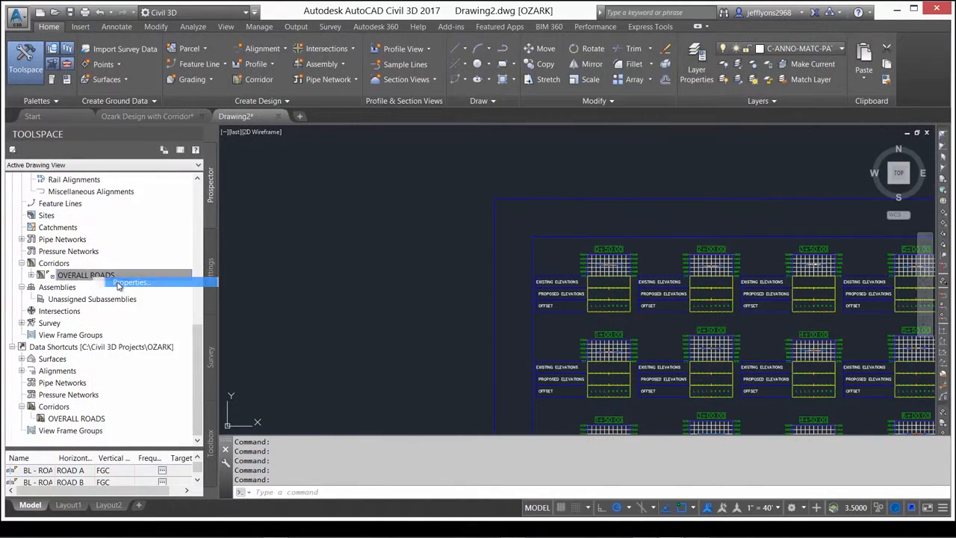
Step: Inspect the OVERALL ROADS corridor's Curb, SubBase and Base shape codes in its properties
{"action": "left_click", "coordinate": [131, 283]}
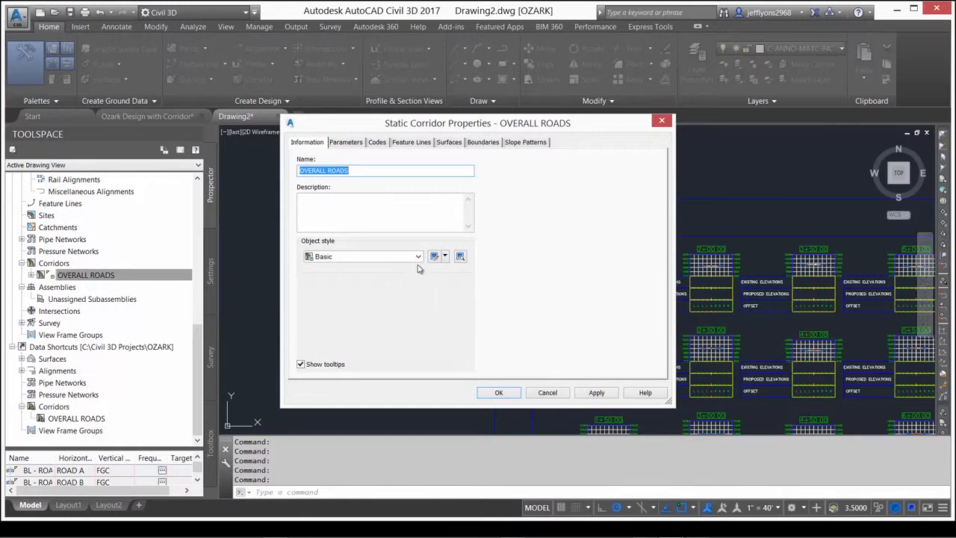
{"action": "left_click", "coordinate": [345, 142]}
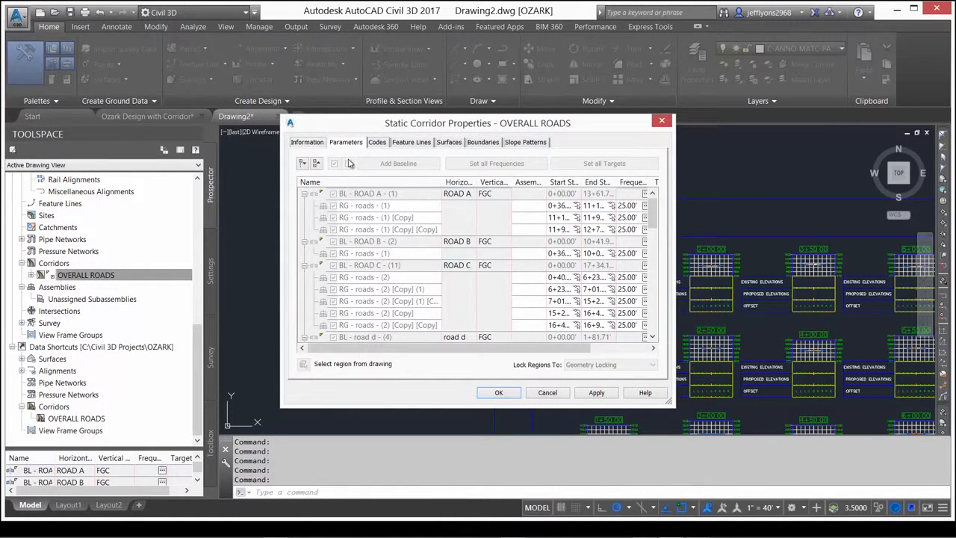
{"action": "left_click", "coordinate": [377, 142]}
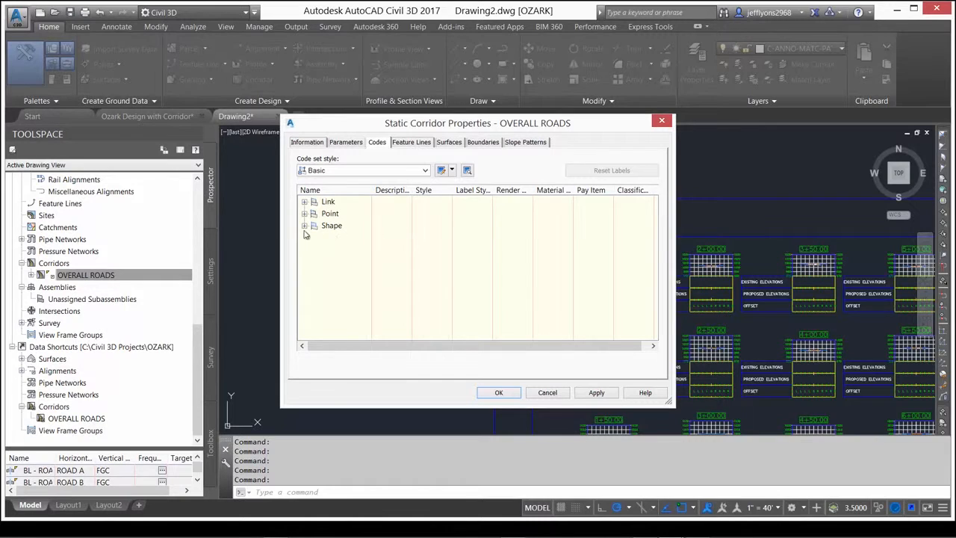
{"action": "left_click", "coordinate": [305, 225]}
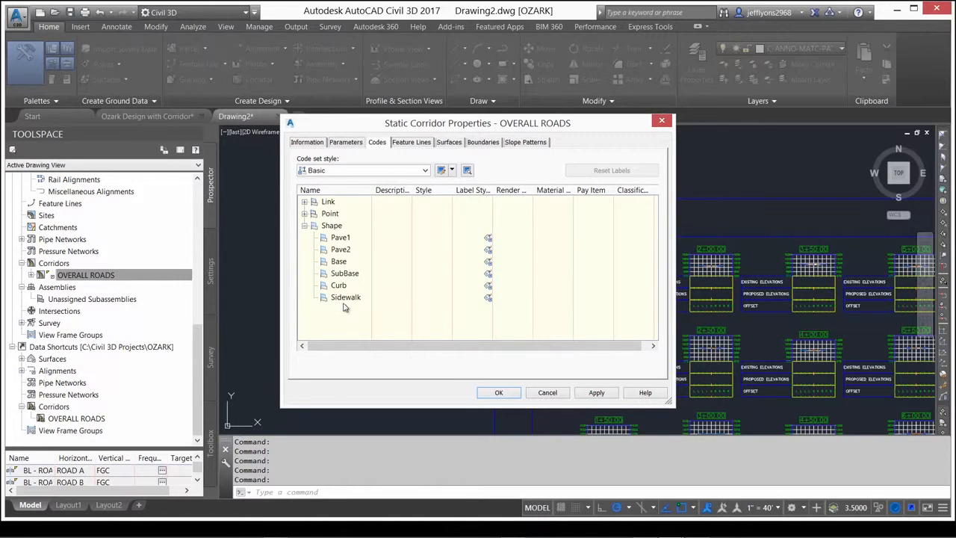
{"action": "left_click", "coordinate": [338, 284]}
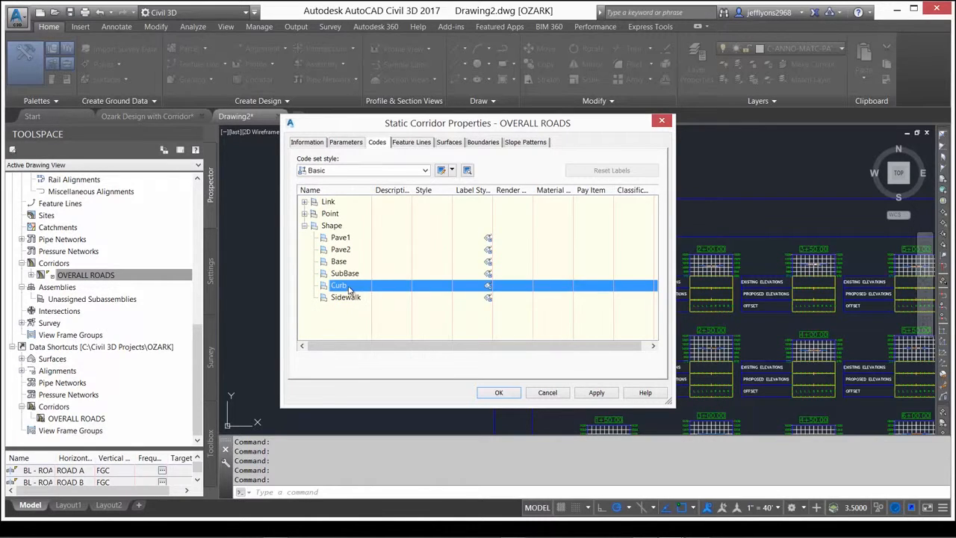
{"action": "left_click", "coordinate": [345, 272]}
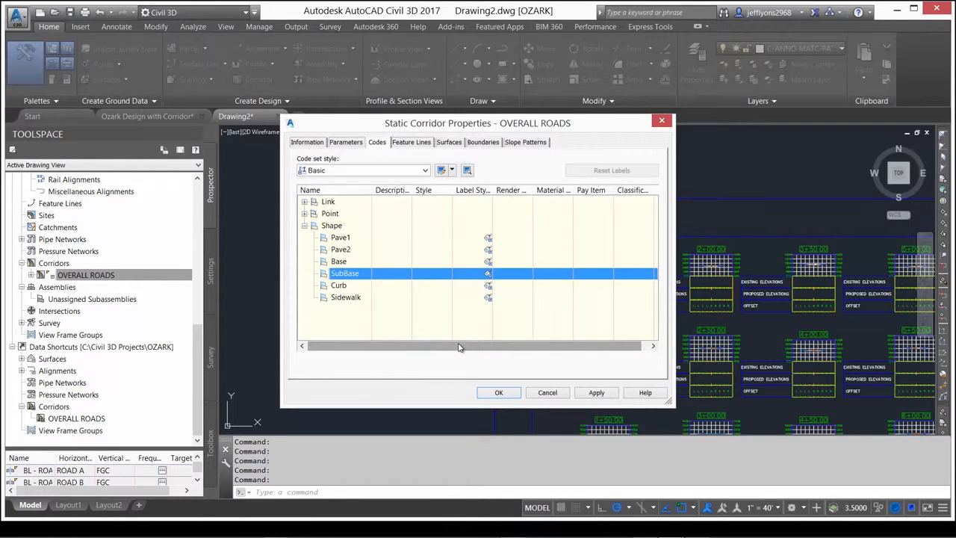
{"action": "left_click", "coordinate": [339, 261]}
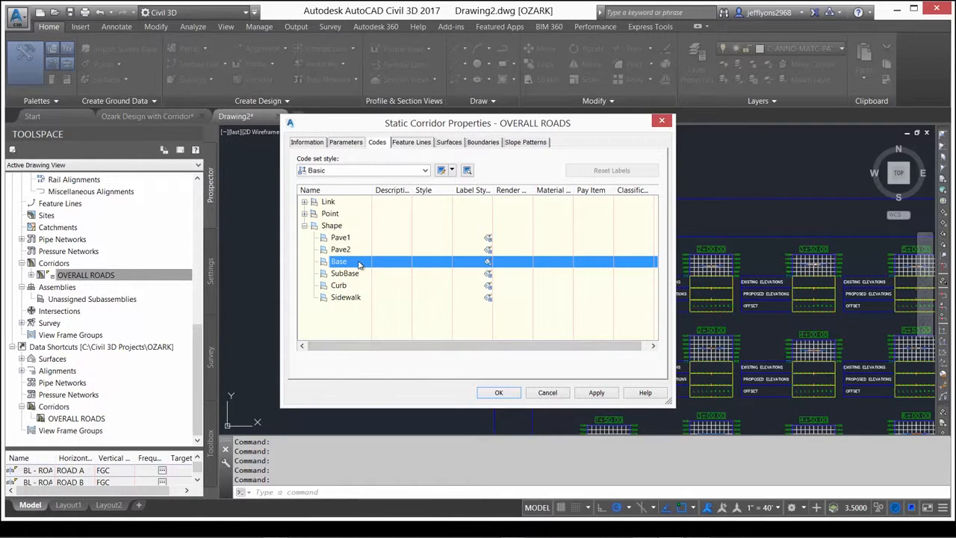
{"action": "left_click", "coordinate": [341, 238]}
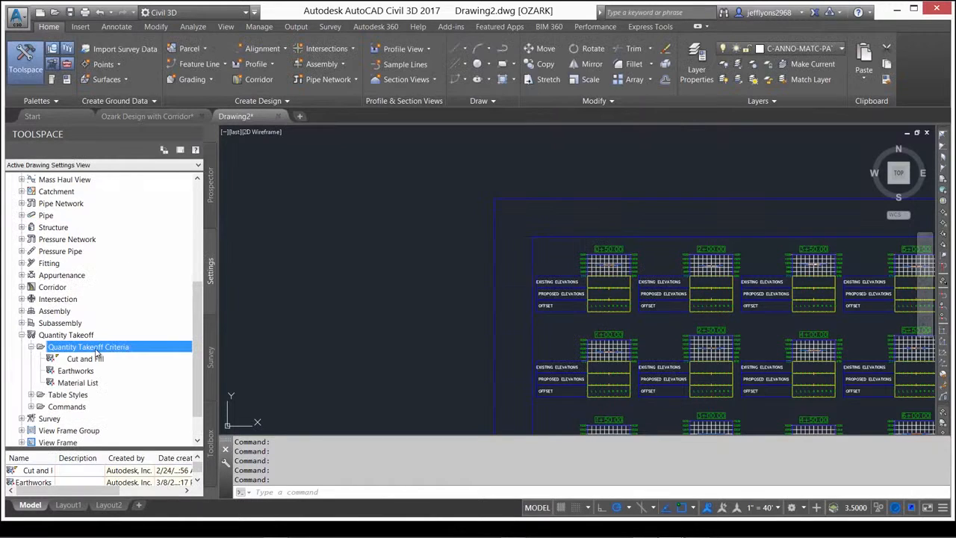
Step: Create the Road Materials takeoff criteria, adding a material mapped to a corridor shape
{"action": "double_click", "coordinate": [88, 347]}
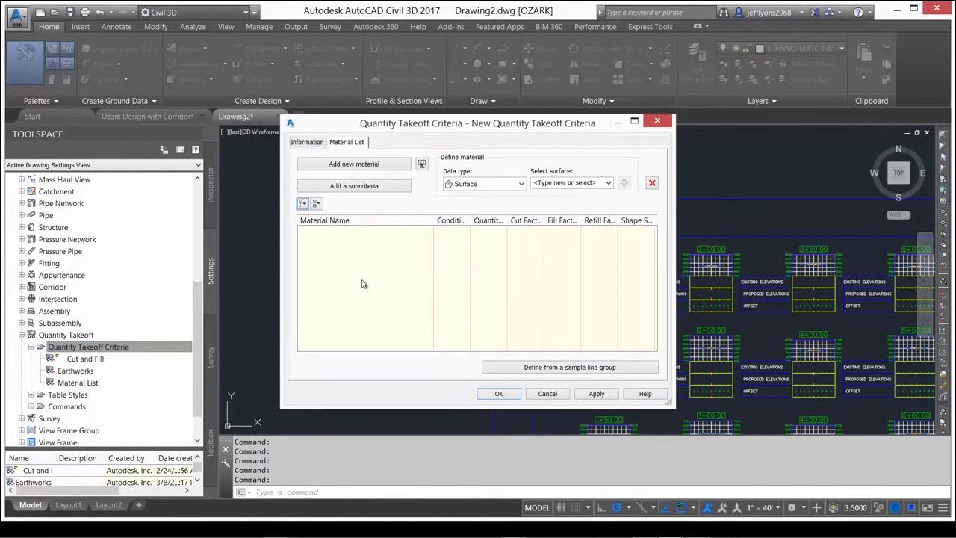
{"action": "left_click", "coordinate": [306, 142]}
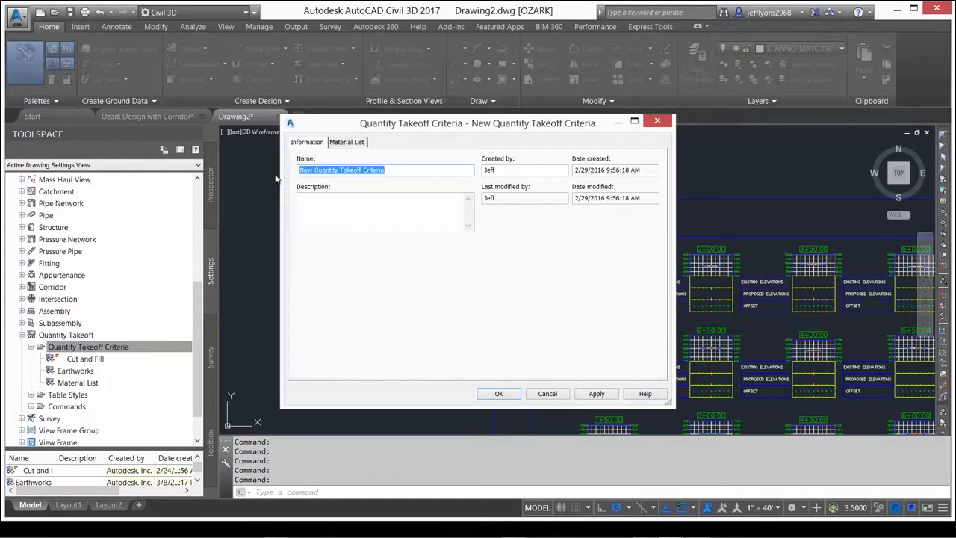
{"action": "left_click", "coordinate": [347, 142]}
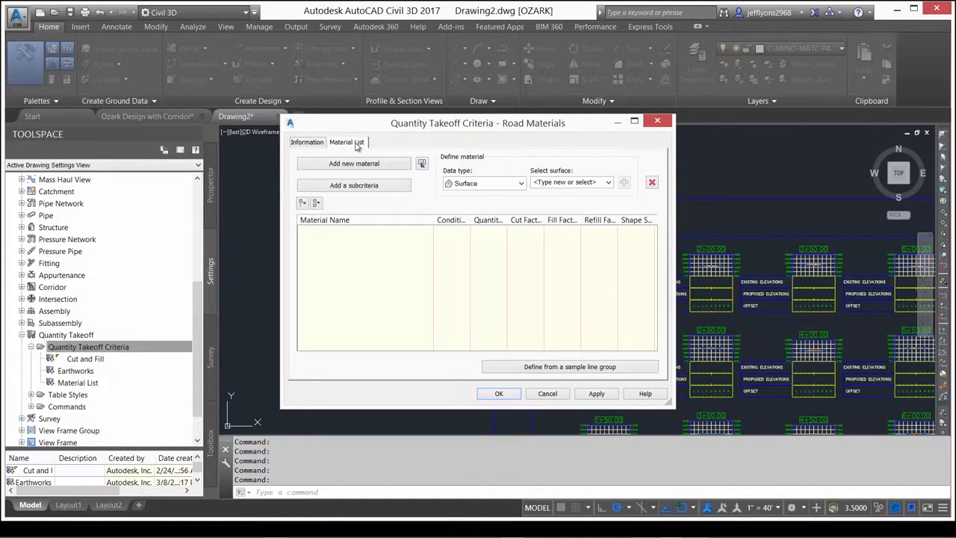
{"action": "left_click", "coordinate": [354, 163]}
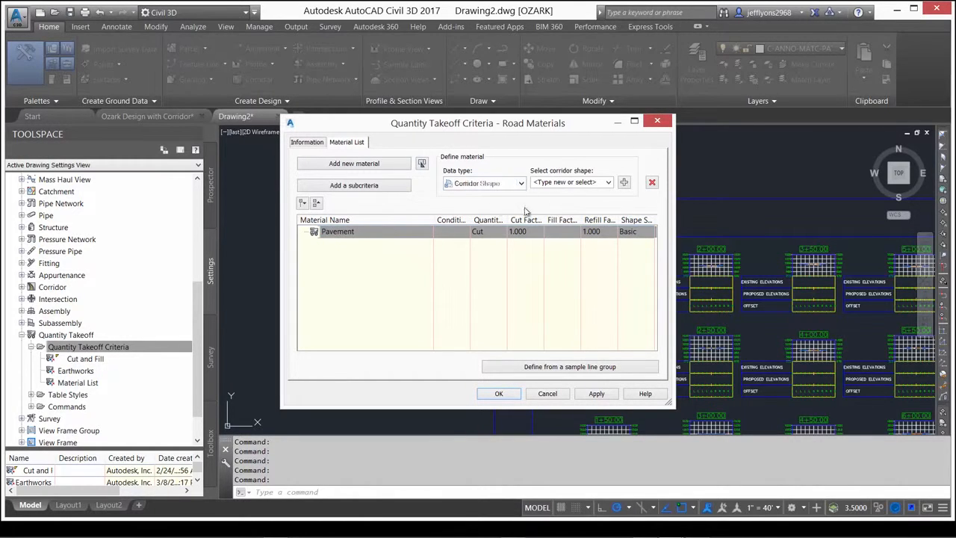
{"action": "left_click", "coordinate": [571, 182]}
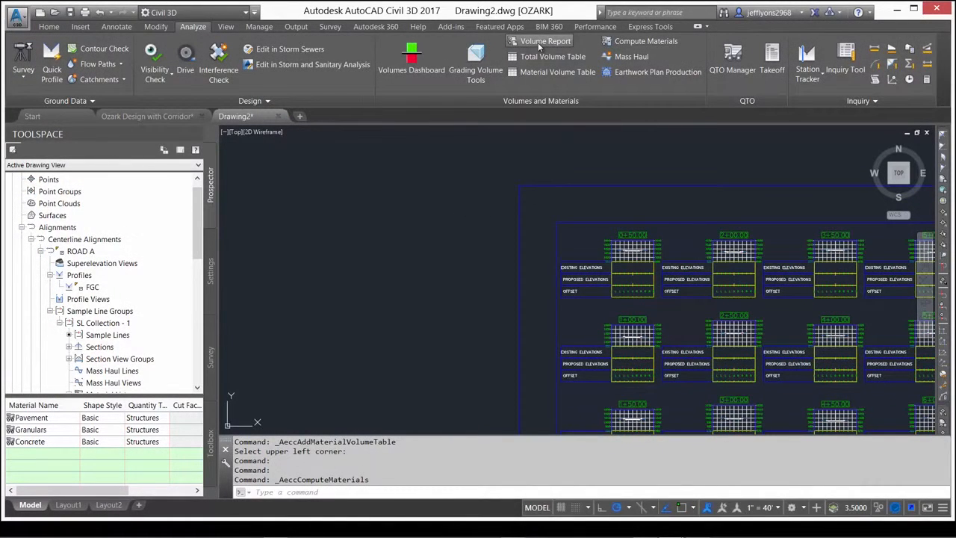
Step: Generate ROAD A's material volume report showing Pavement, Granulars and Concrete volumes
{"action": "left_click", "coordinate": [544, 41]}
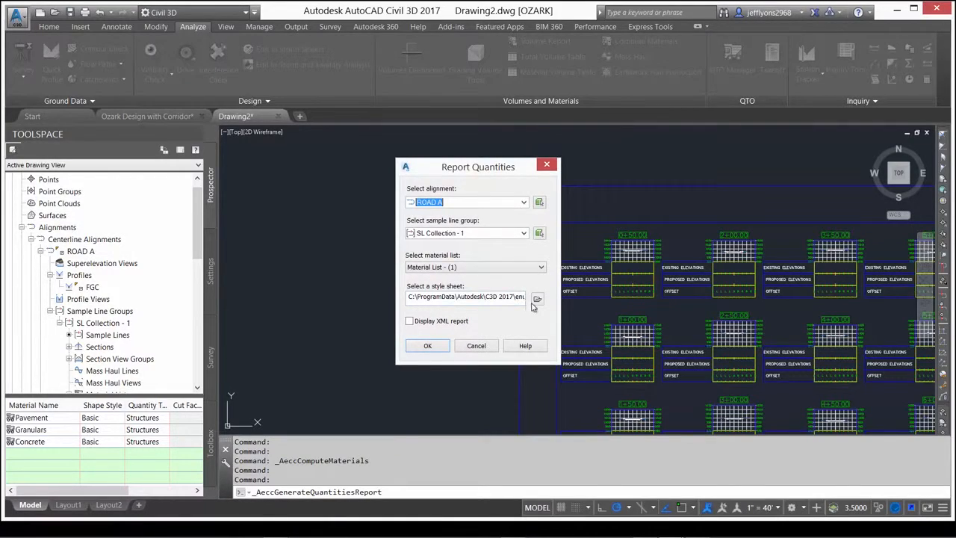
{"action": "left_click", "coordinate": [427, 345]}
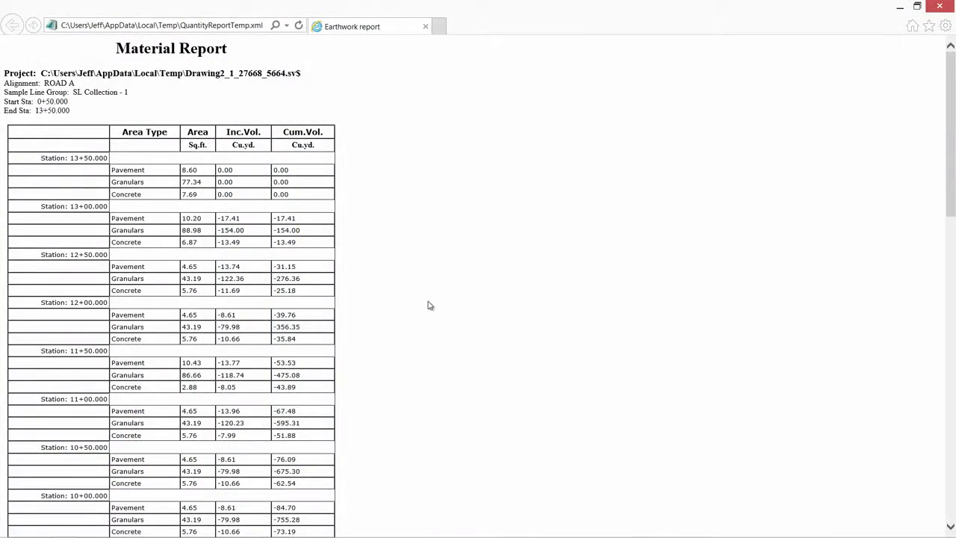
{"action": "scroll", "scroll_direction": "down", "scroll_amount": 3}
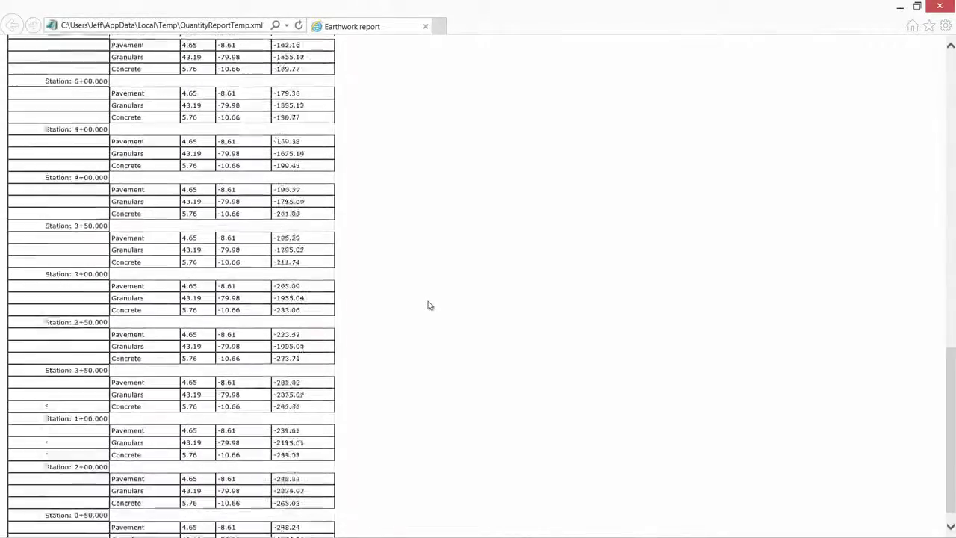